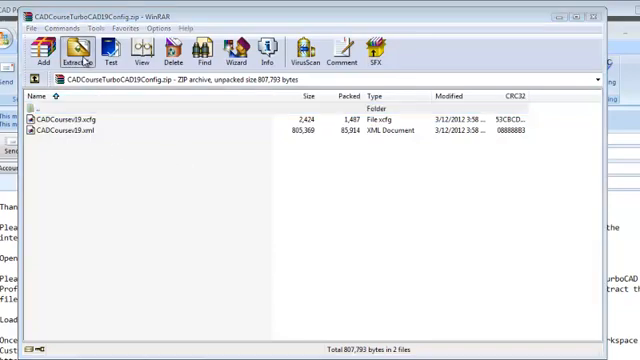
Step: Extract CADCoursev19.xcfg and CADCoursev19.xml from the CADCourseTurboCAD19Config archive in WinRAR
click(70, 50)
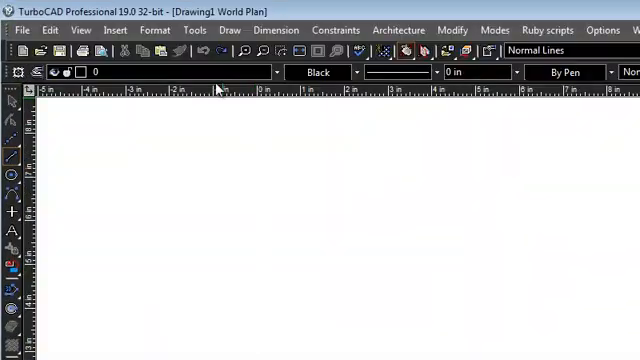
Step: Load the cadcoursev19 workspace from Tools > Customize via the Load From list
click(194, 29)
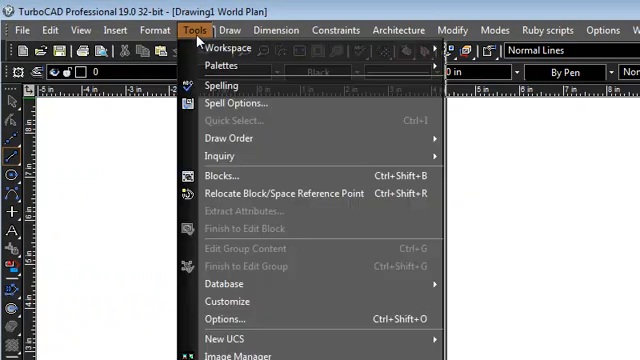
mouse_move(222, 47)
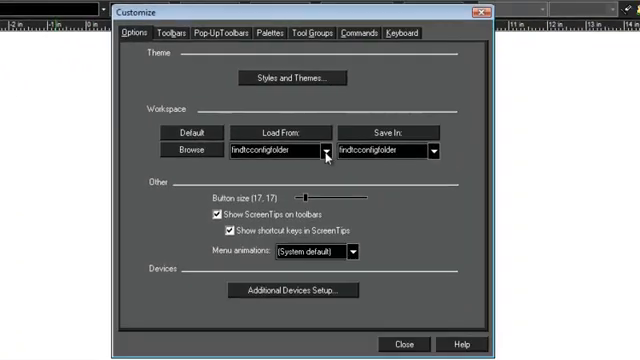
click(325, 155)
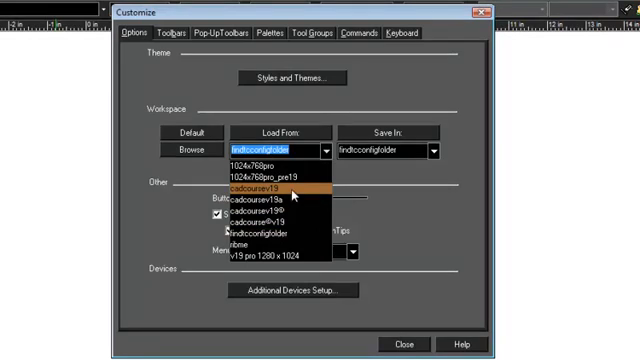
click(255, 186)
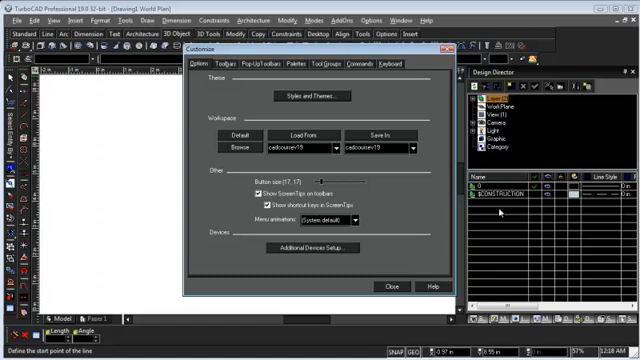
mouse_move(503, 210)
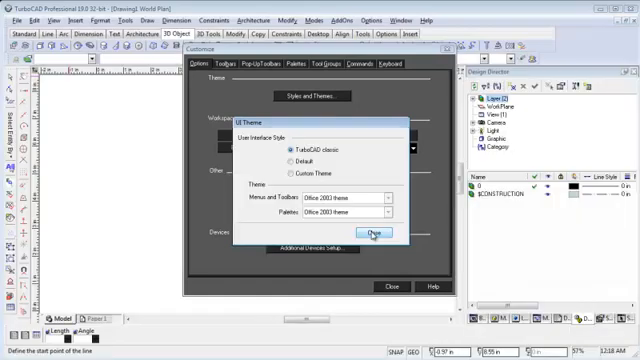
Step: Keep the TurboCAD classic UI theme and close the theme dialog
click(383, 234)
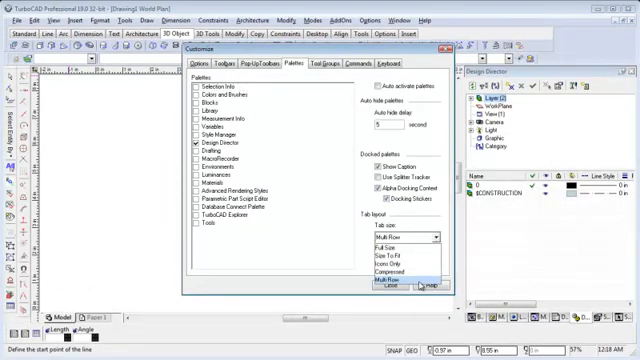
Step: Set palette tabs to Multi Row, close Customize, and show the Line toolbar
click(407, 253)
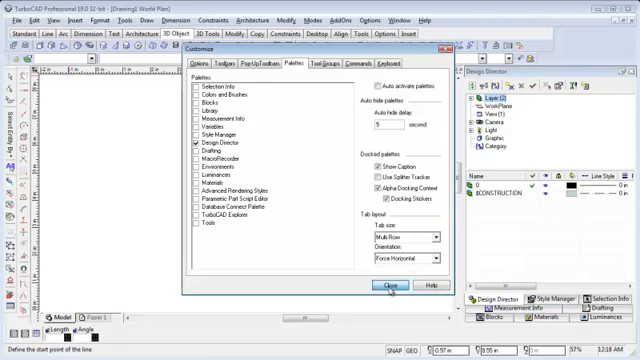
click(383, 287)
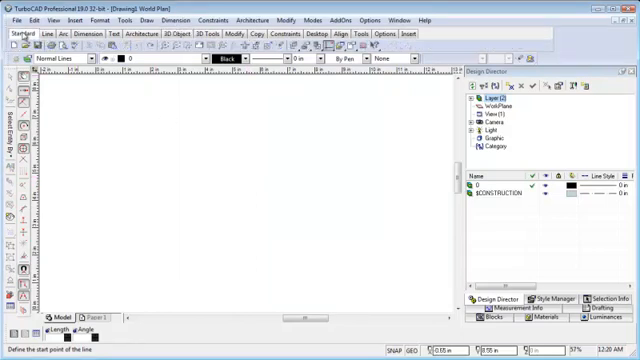
click(44, 35)
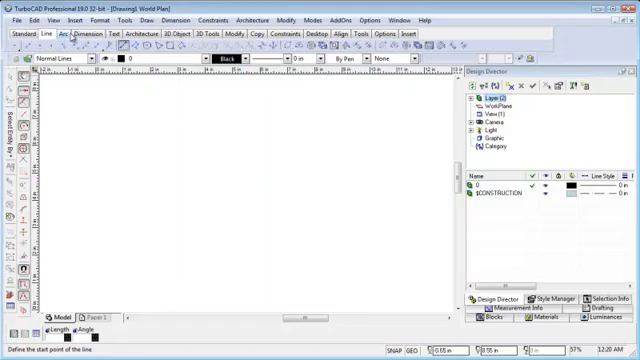